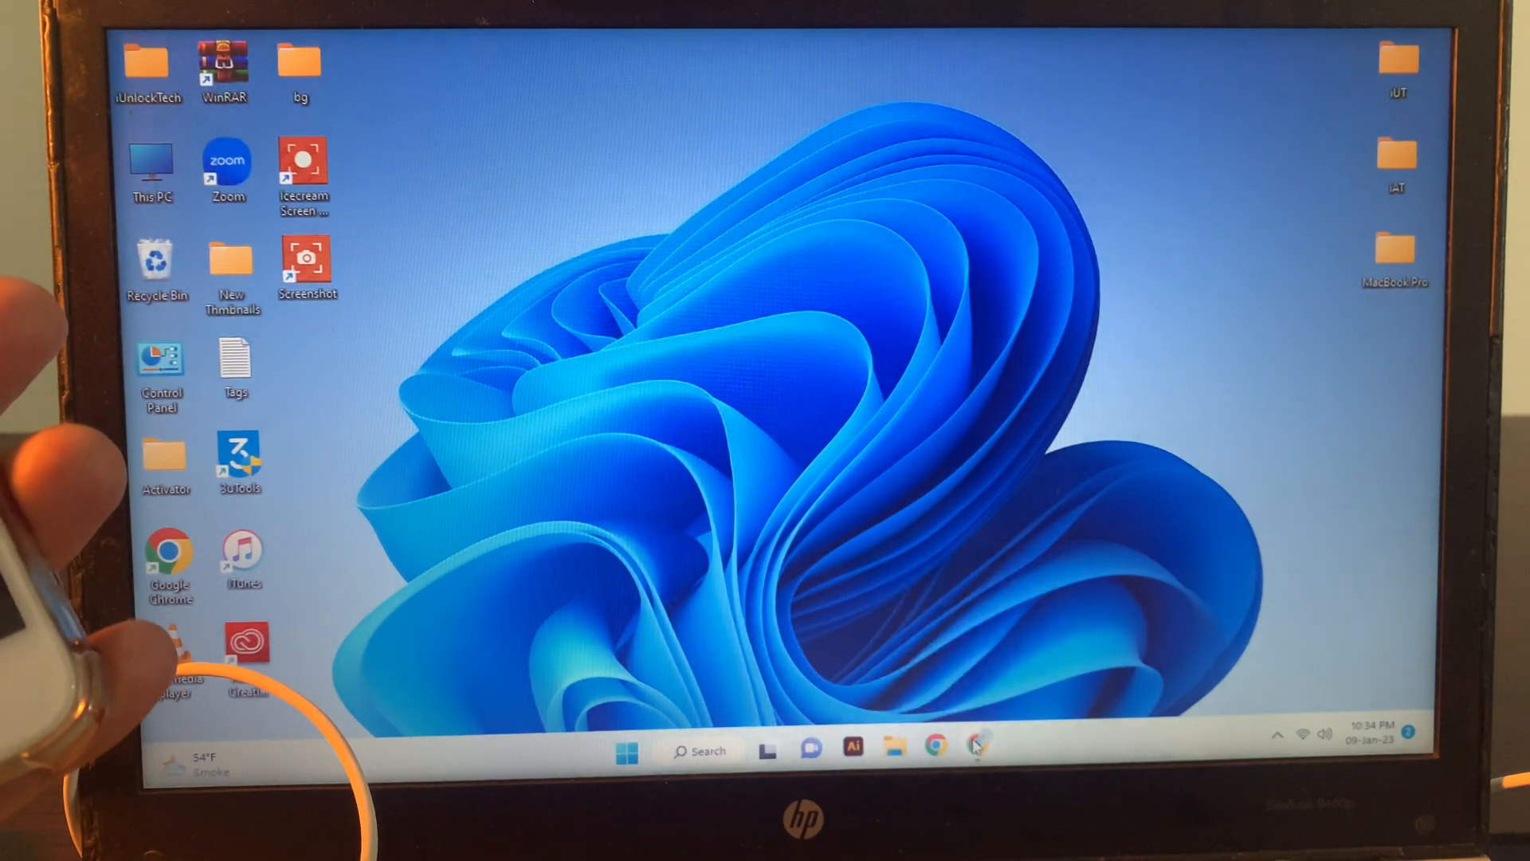
- Search Google for '3utools' from a new browser tab
{"action": "left_click", "coordinate": [934, 746]}
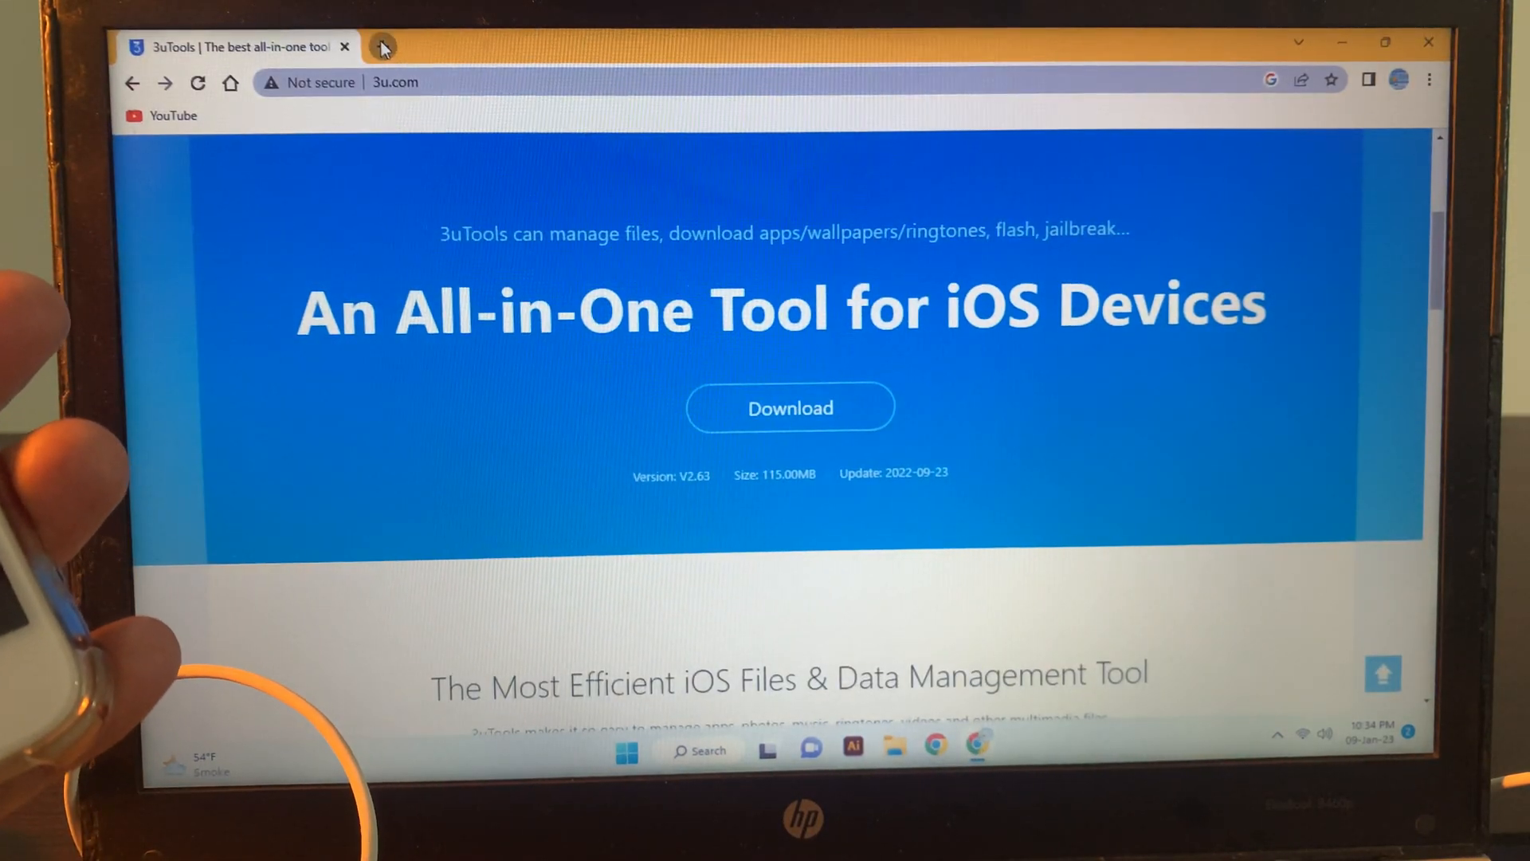
{"action": "left_click", "coordinate": [381, 46]}
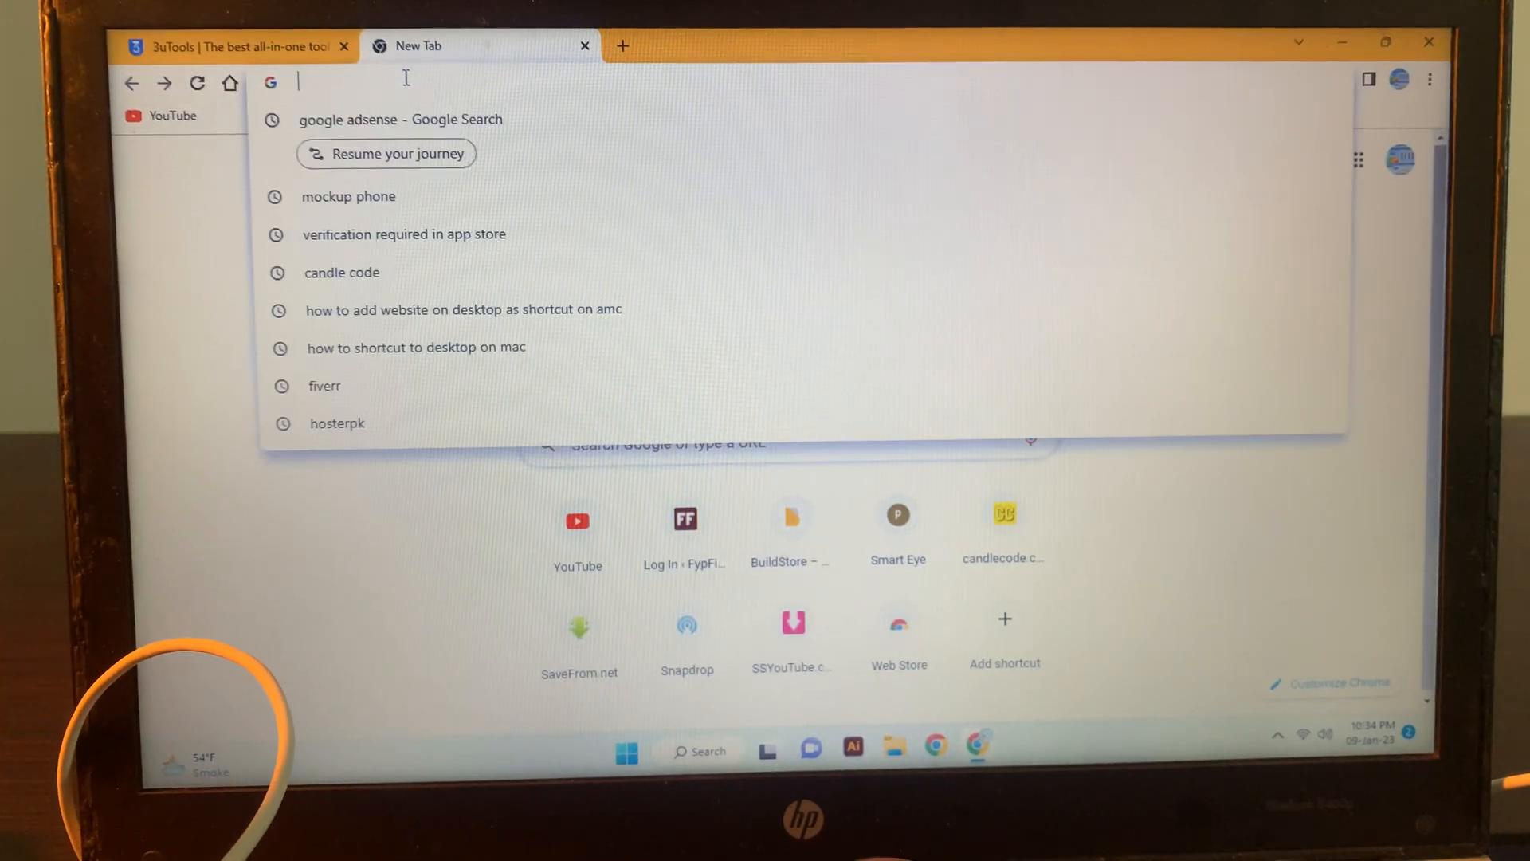
{"action": "type", "text": "3utools"}
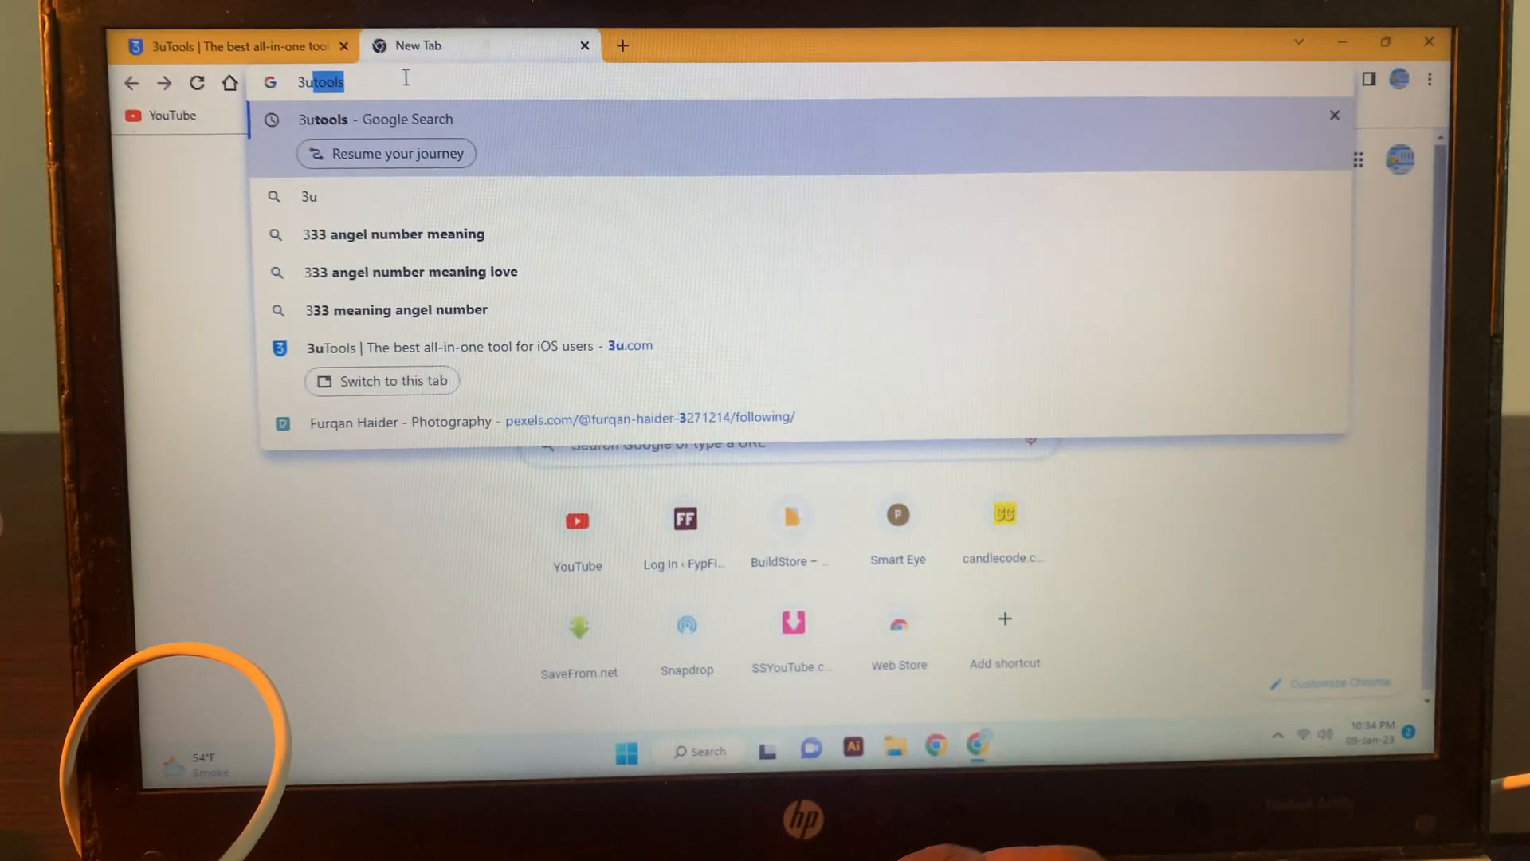
{"action": "key", "text": "Backspace"}
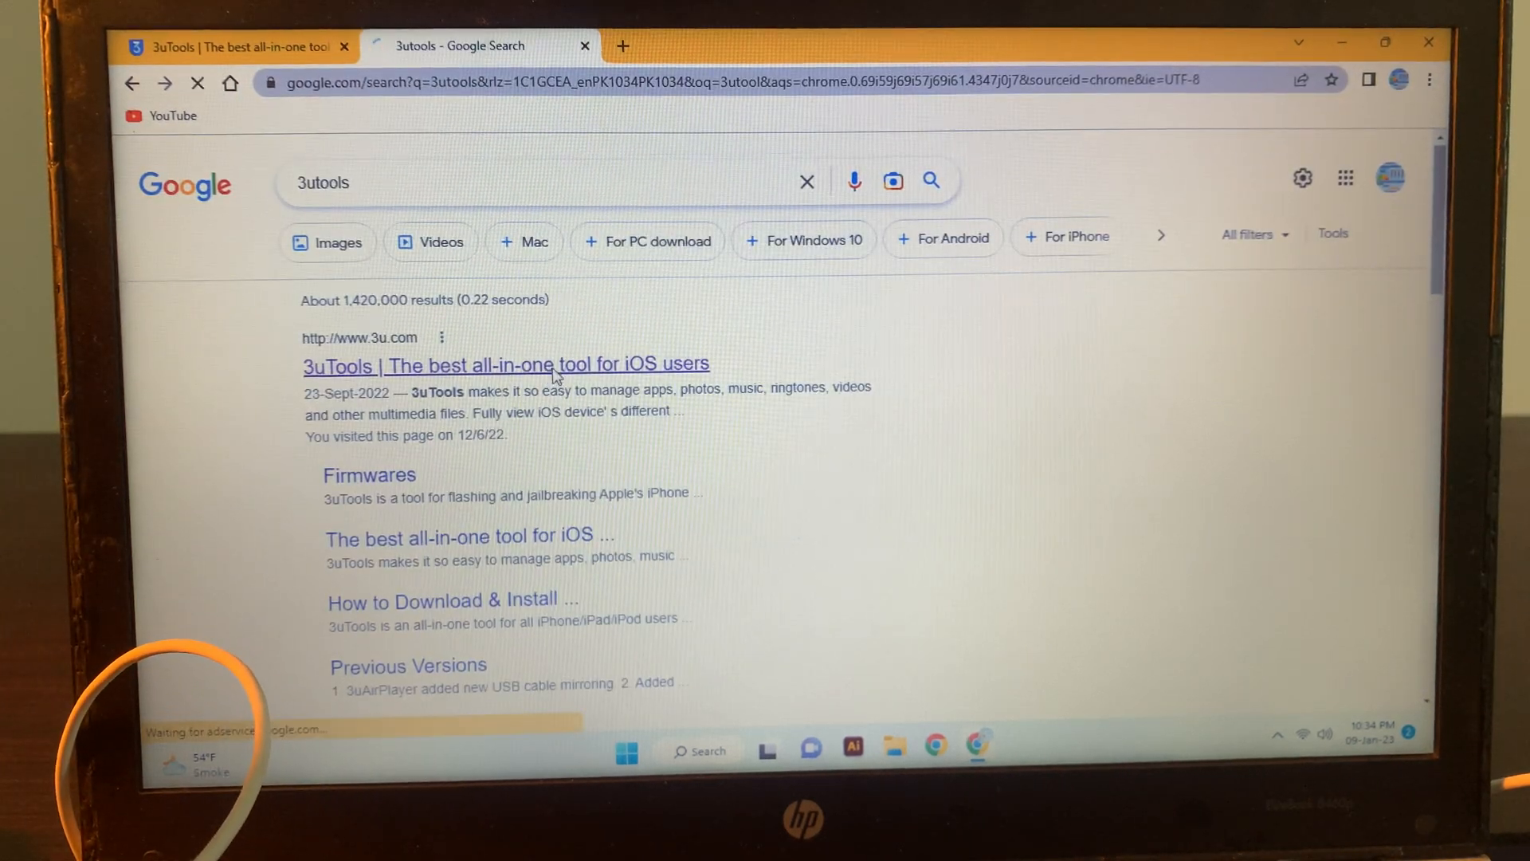
- Open the 3u.com result and look over the 3uTools download page
{"action": "left_click", "coordinate": [506, 364]}
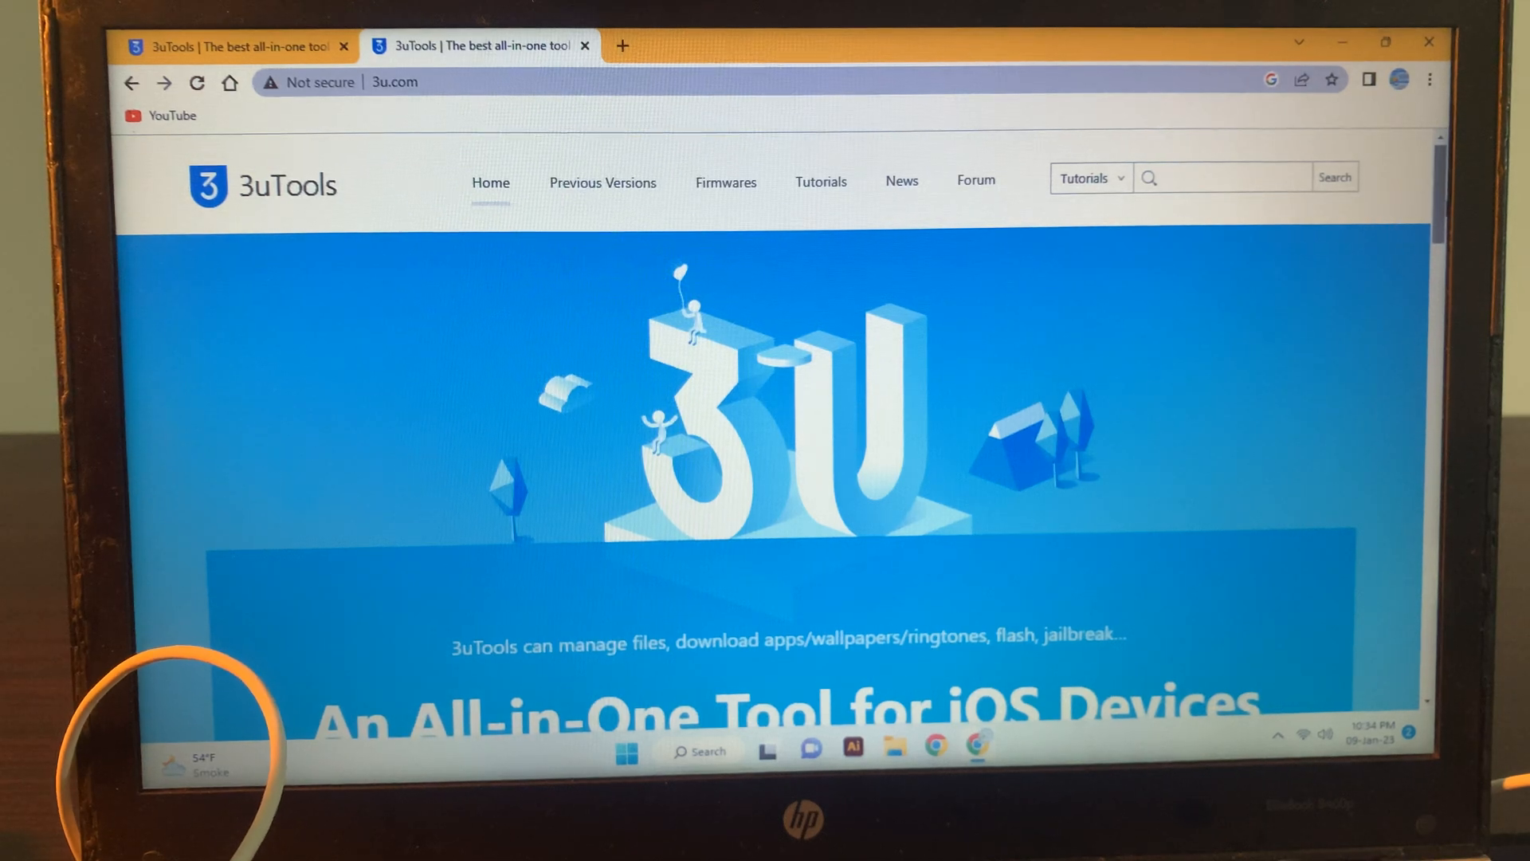
{"action": "scroll", "scroll_direction": "down", "scroll_amount": 3}
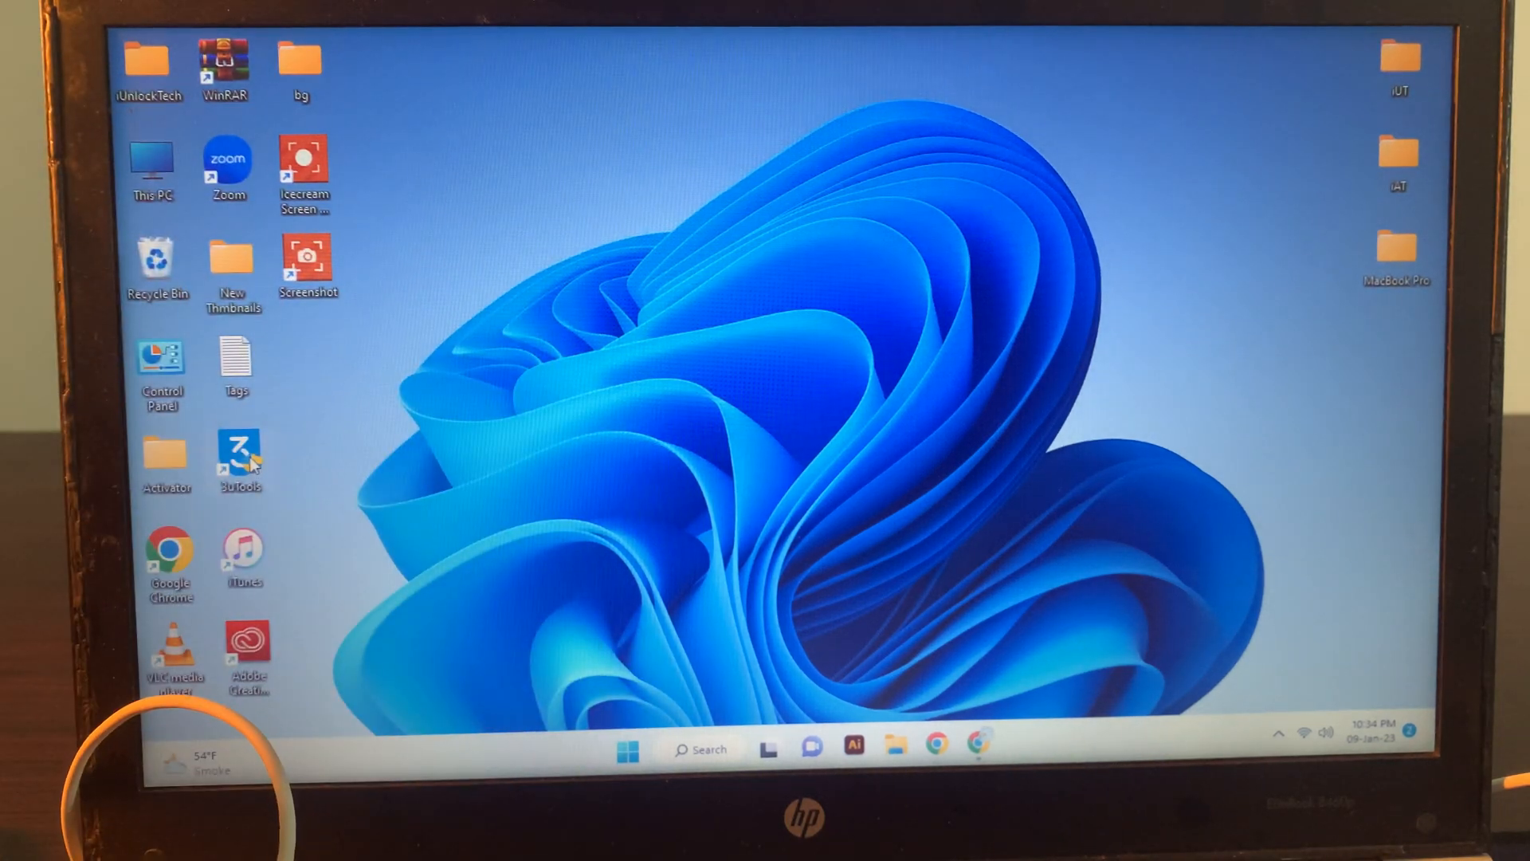
- Launch 3uTools from its desktop icon and approve the User Account Control prompt
{"action": "double_click", "coordinate": [241, 458]}
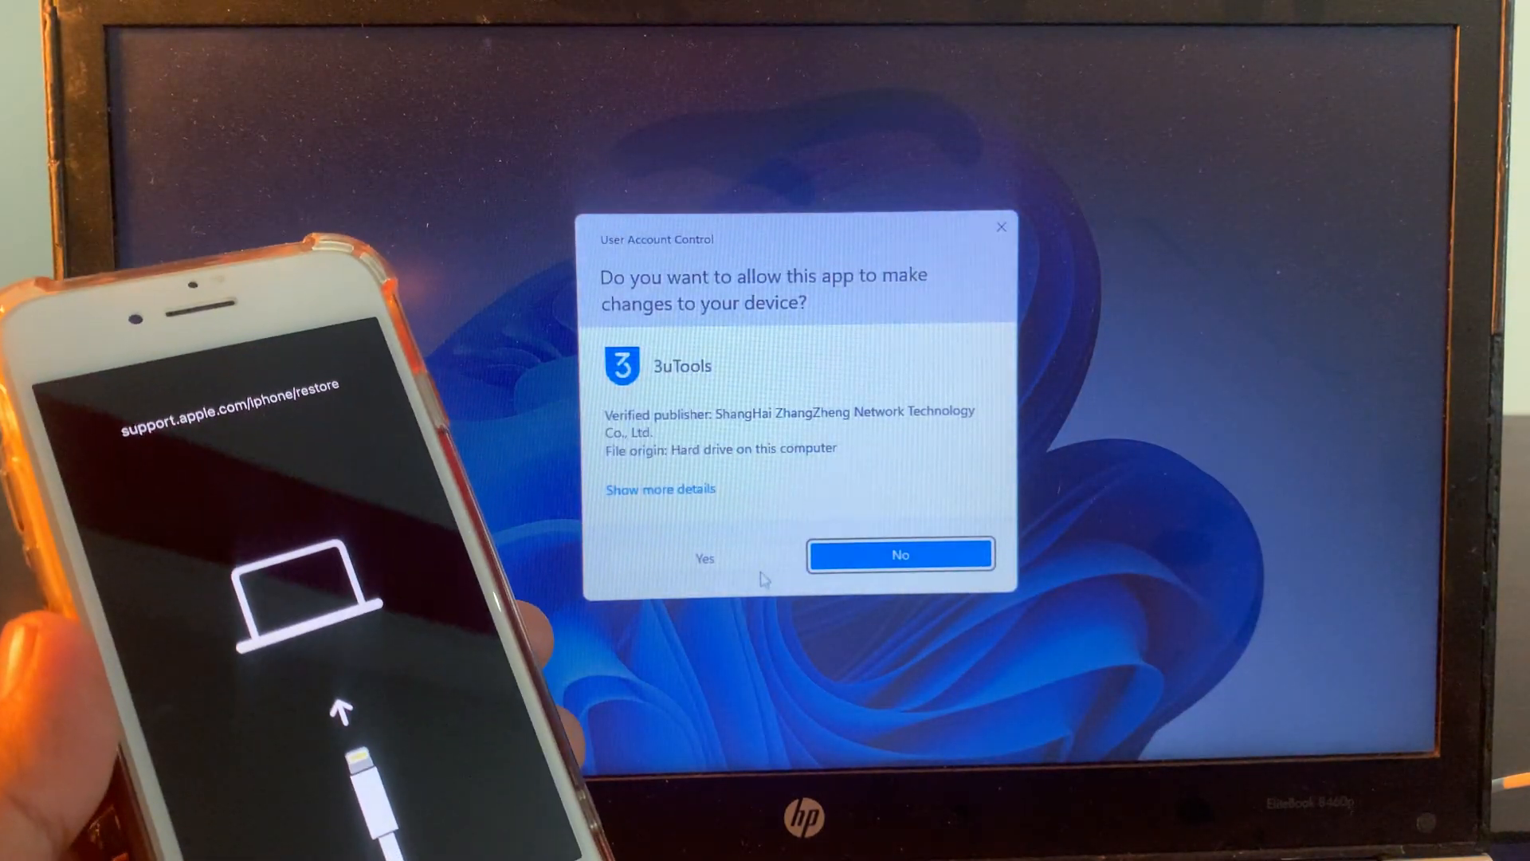
{"action": "left_click", "coordinate": [703, 558]}
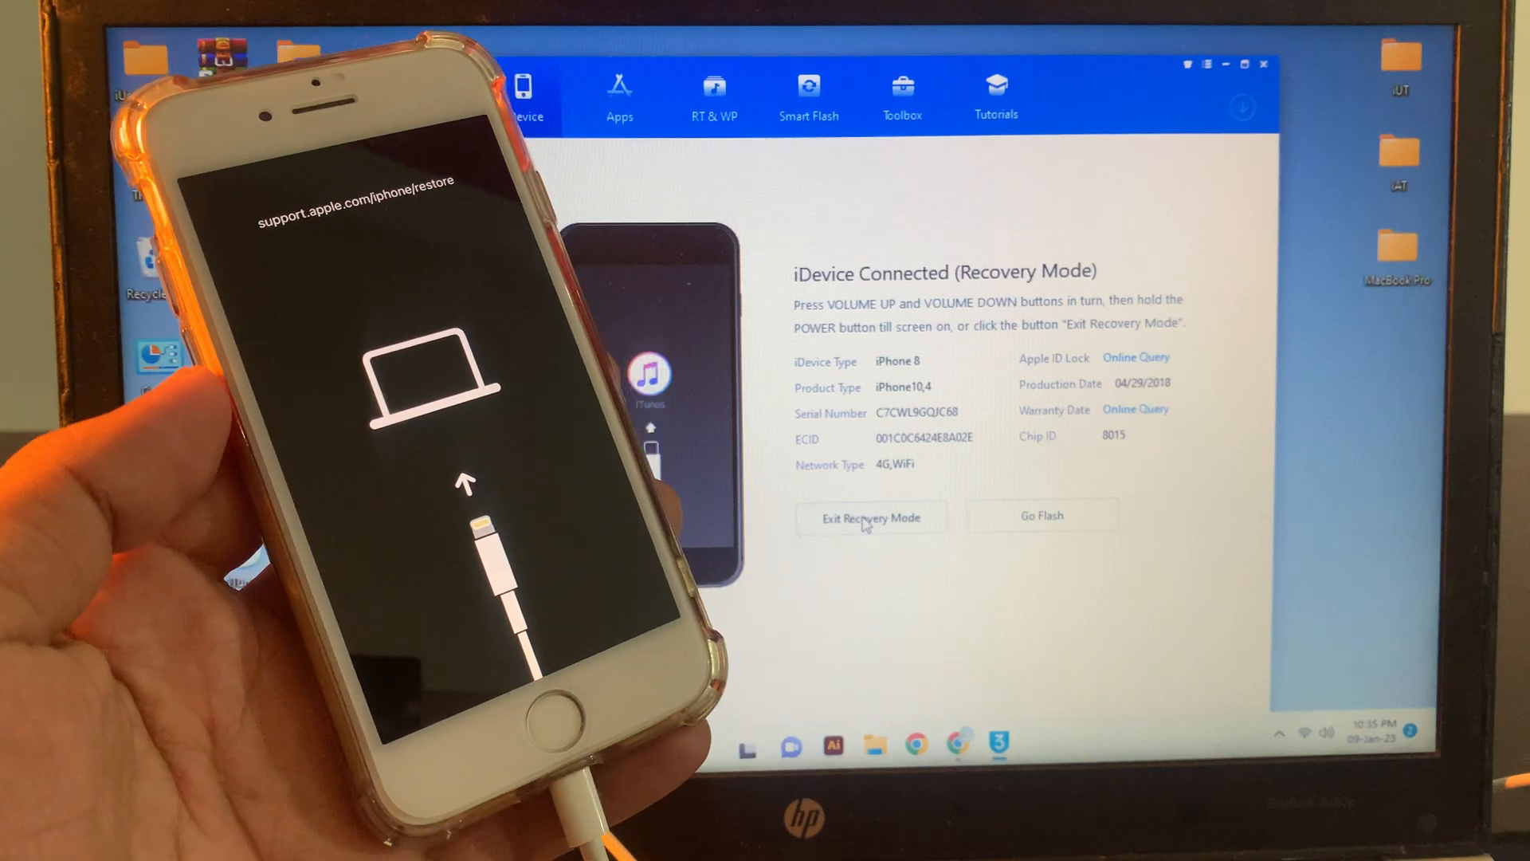
- Use Exit Recovery Mode to restart the connected iPhone 8 out of recovery
{"action": "left_click", "coordinate": [870, 515]}
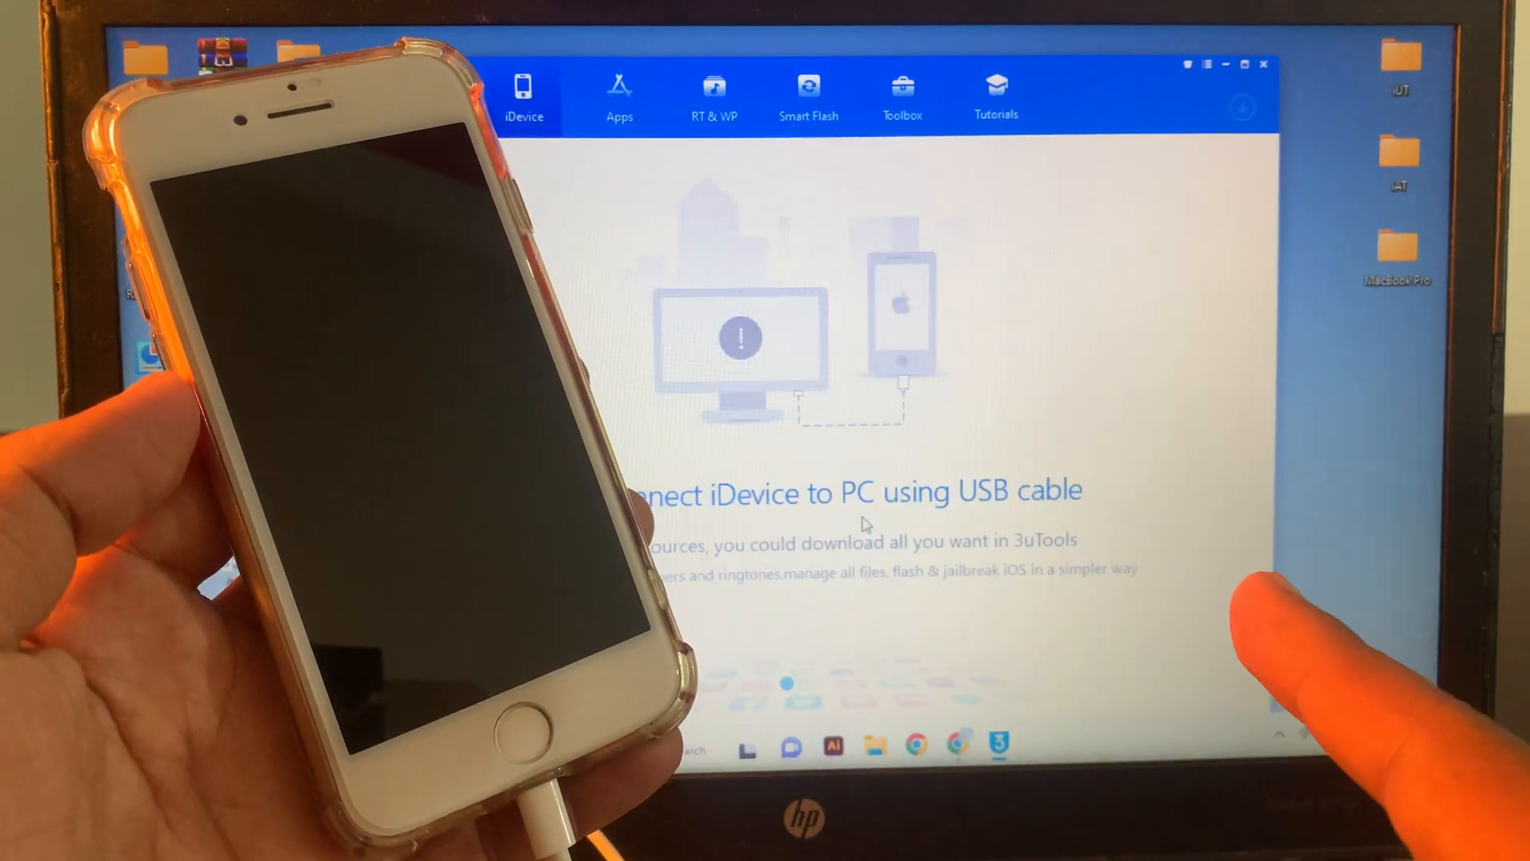